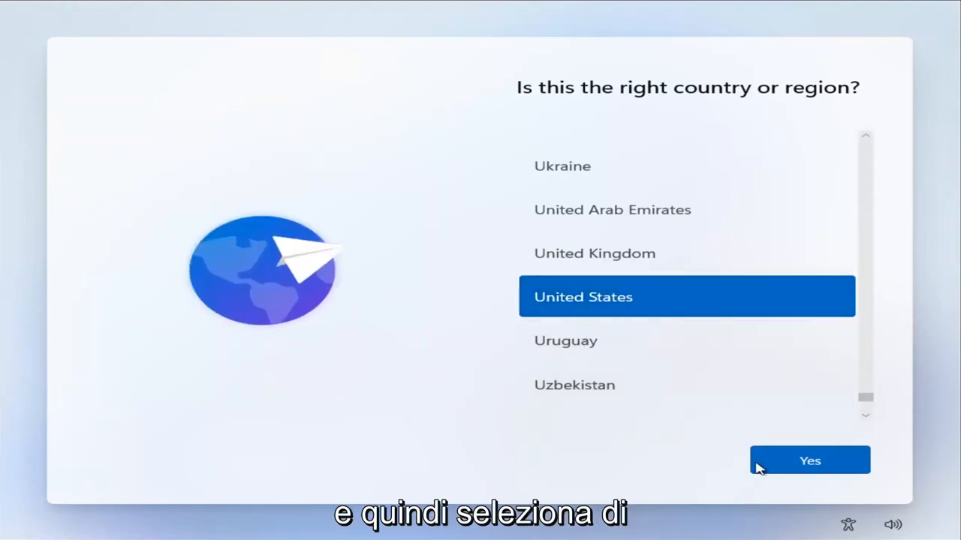
# Confirm United States as the country or region
pyautogui.click(809, 459)
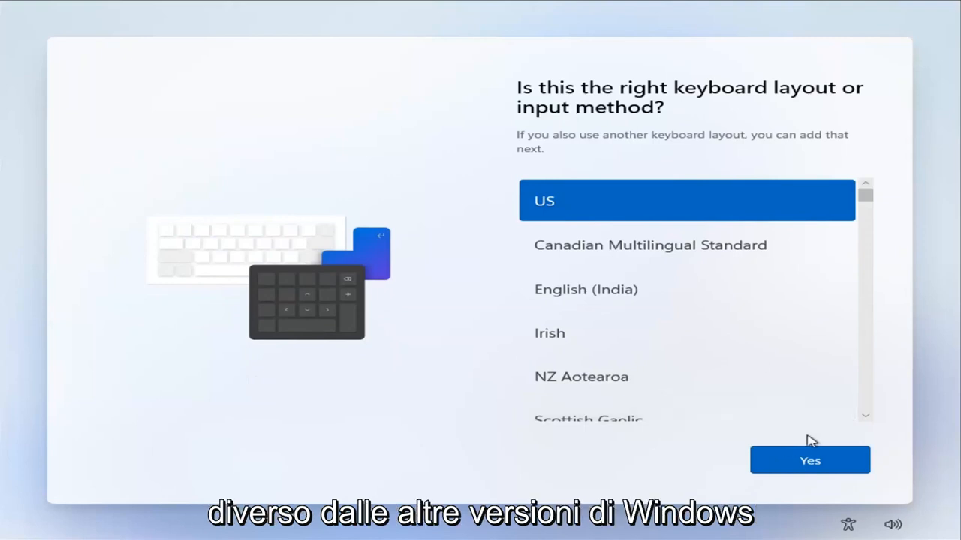
# Accept US as the keyboard layout and skip adding a second layout
pyautogui.click(809, 459)
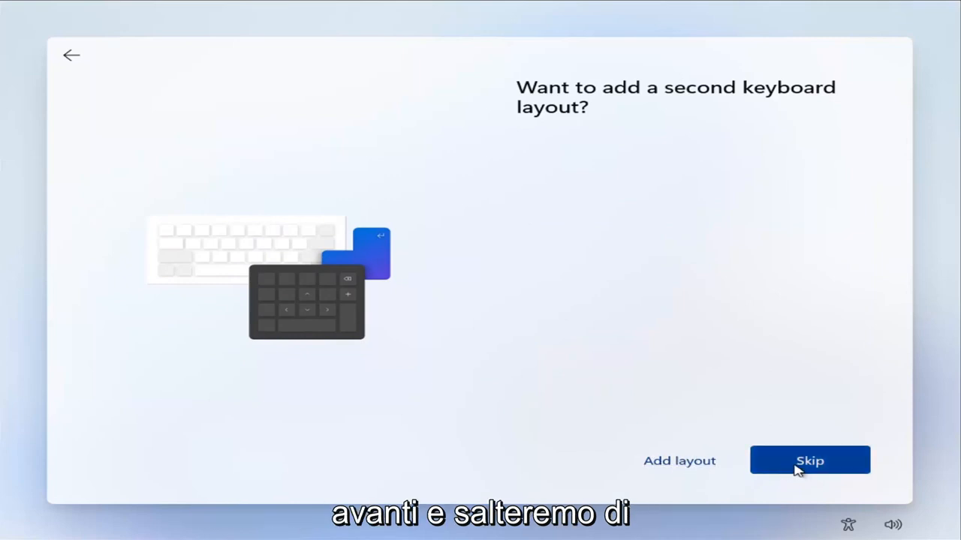
pyautogui.click(809, 459)
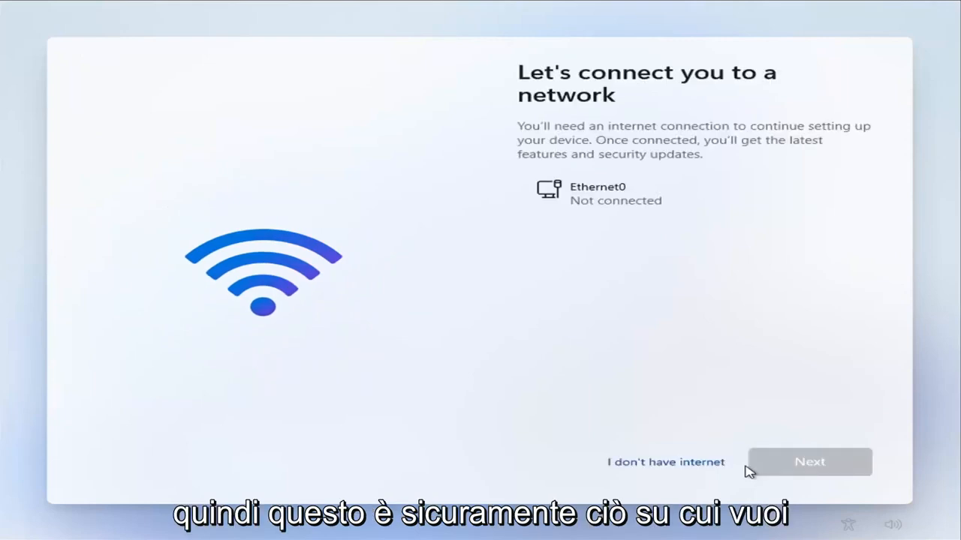
pyautogui.moveTo(90, 213)
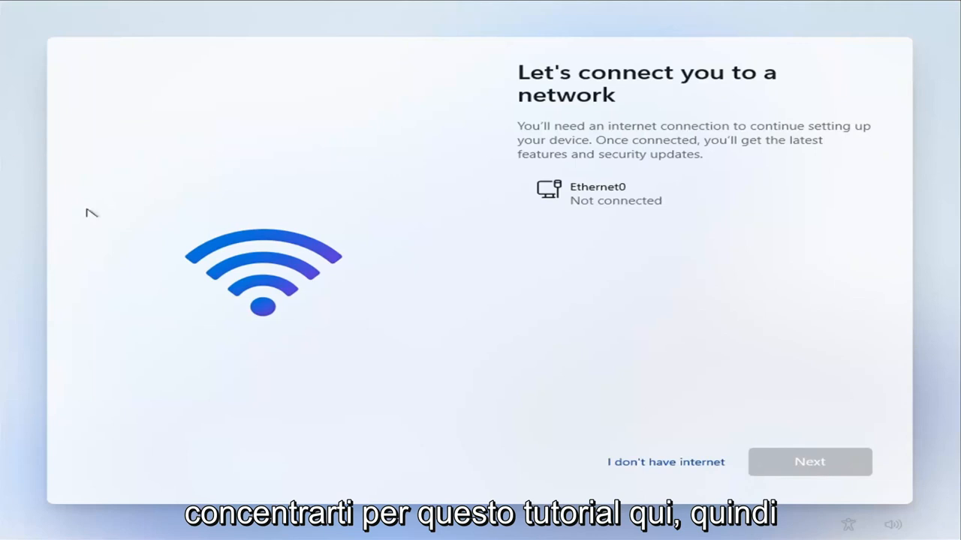
pyautogui.moveTo(685, 99)
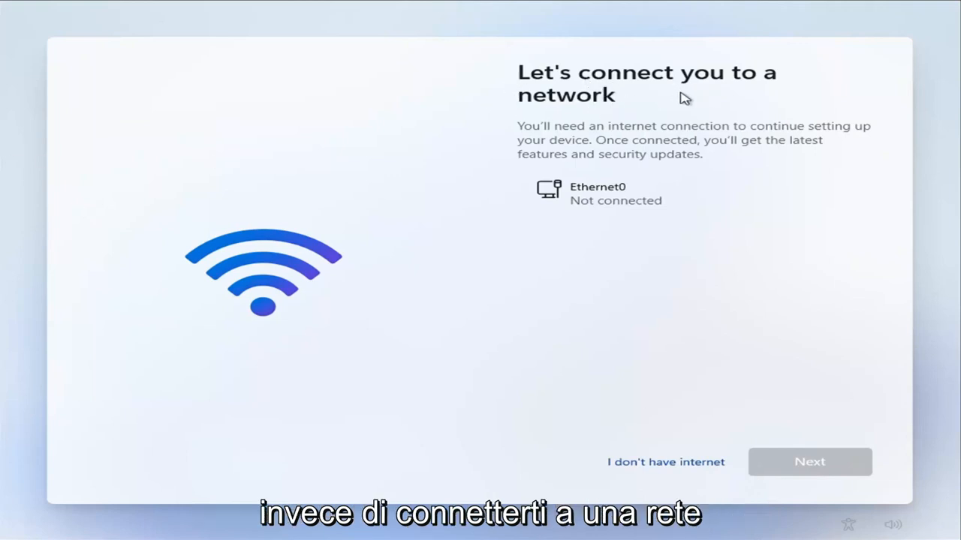
pyautogui.moveTo(627, 142)
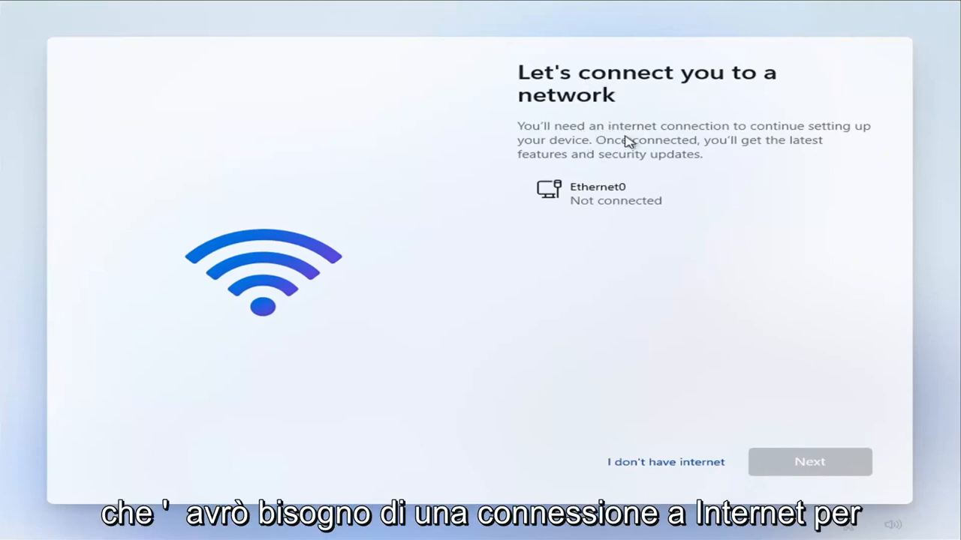
pyautogui.moveTo(653, 153)
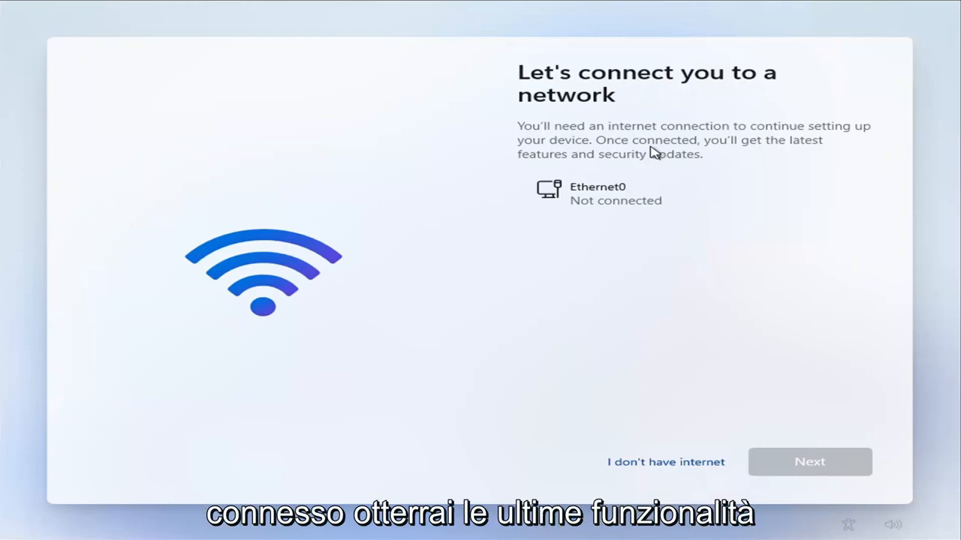
pyautogui.moveTo(636, 195)
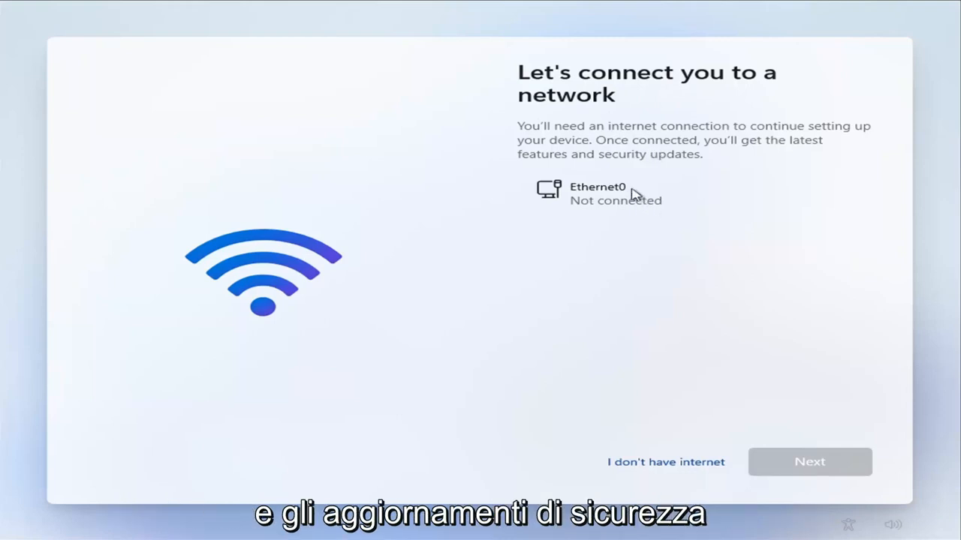
pyautogui.moveTo(584, 256)
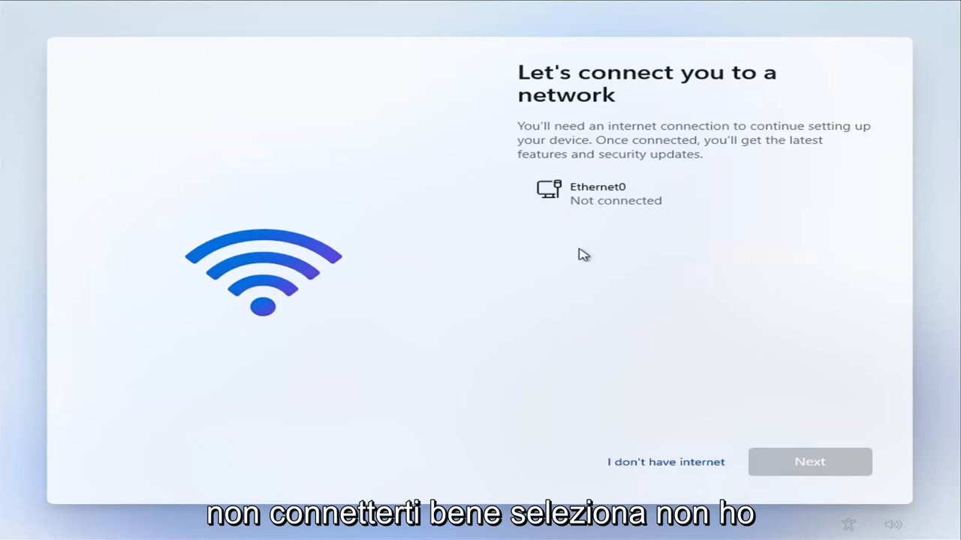
pyautogui.moveTo(672, 457)
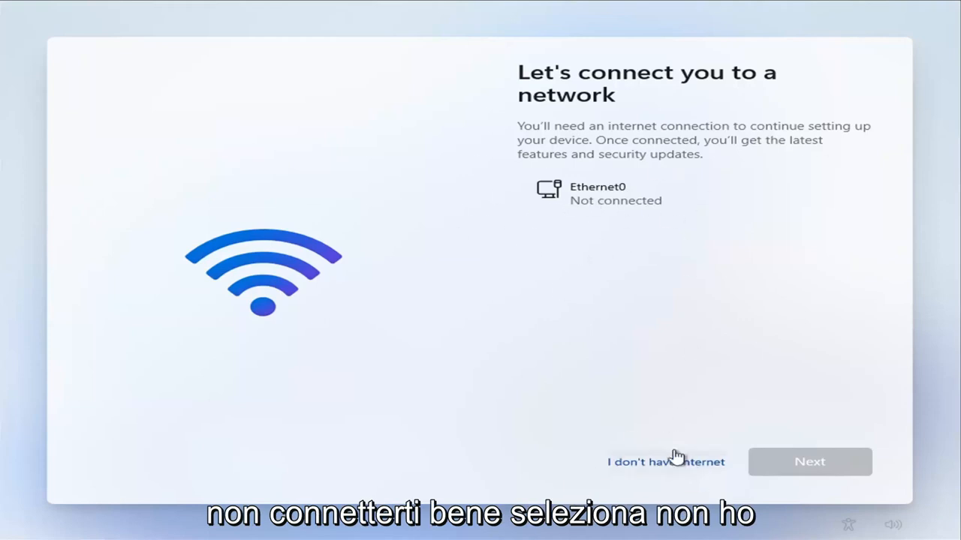
pyautogui.moveTo(704, 444)
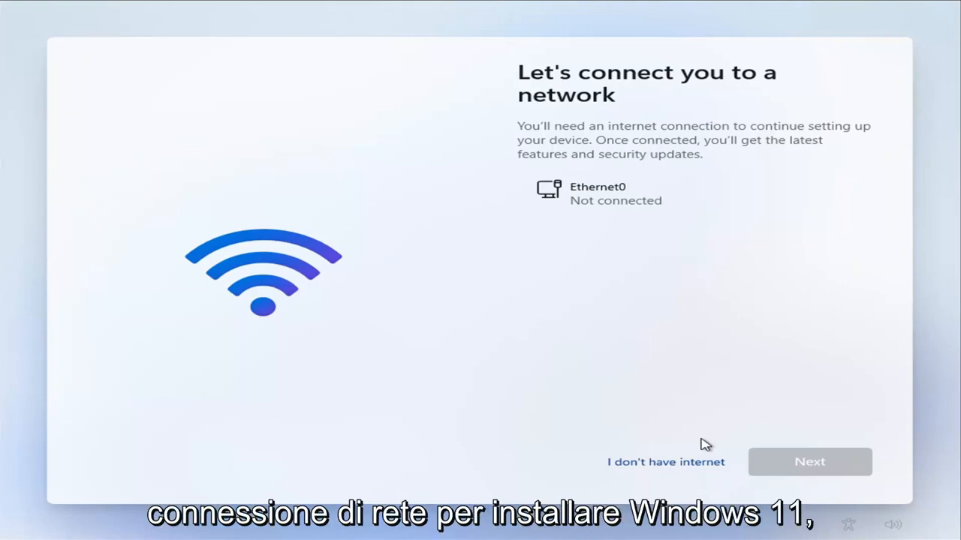
pyautogui.moveTo(670, 432)
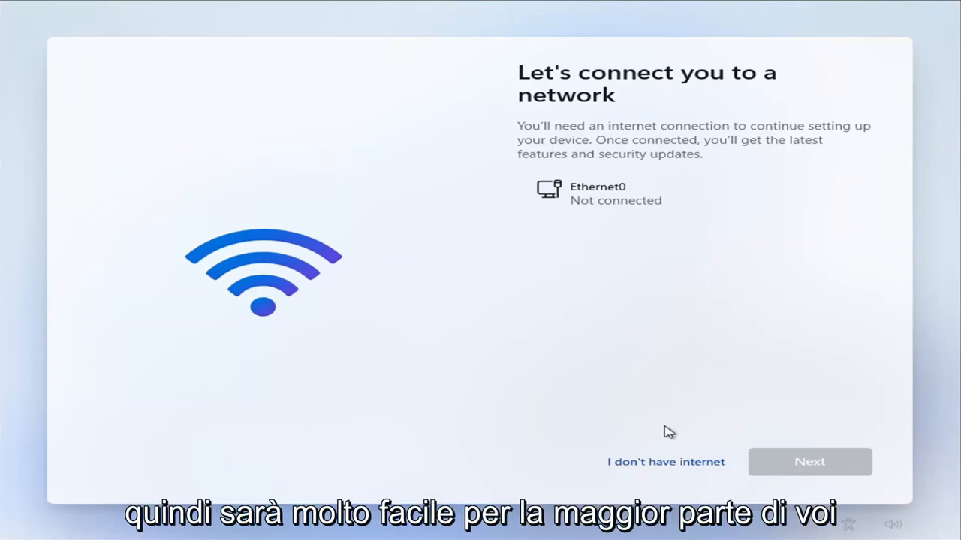
pyautogui.moveTo(548, 173)
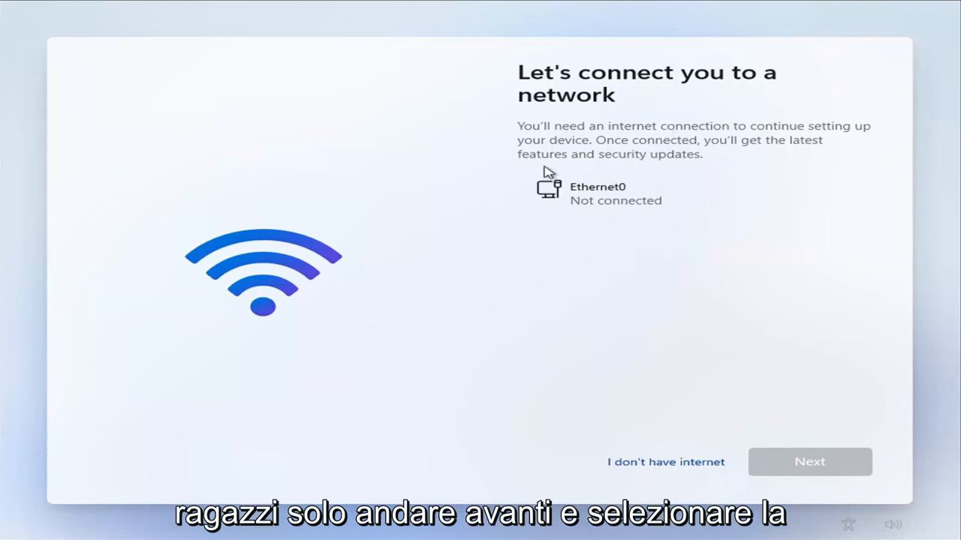
pyautogui.moveTo(579, 252)
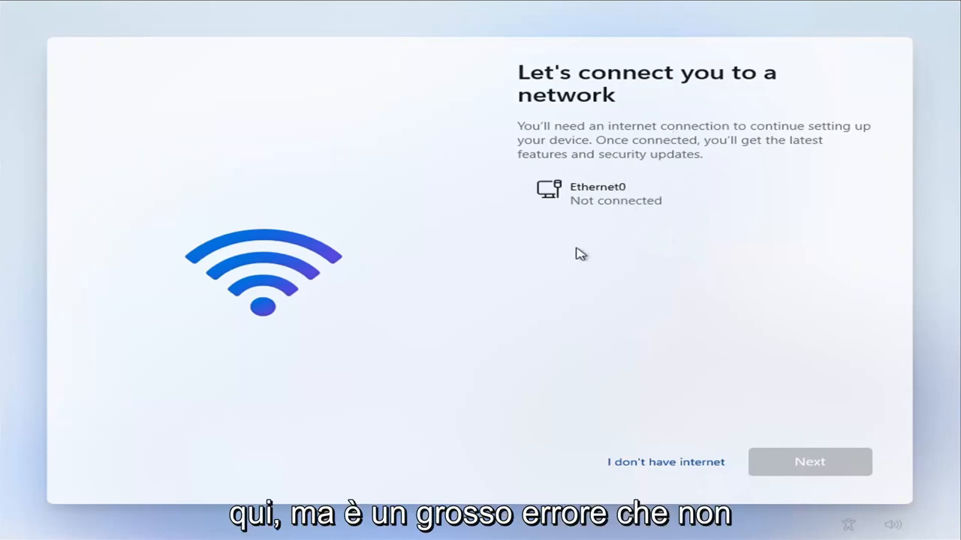
pyautogui.moveTo(604, 198)
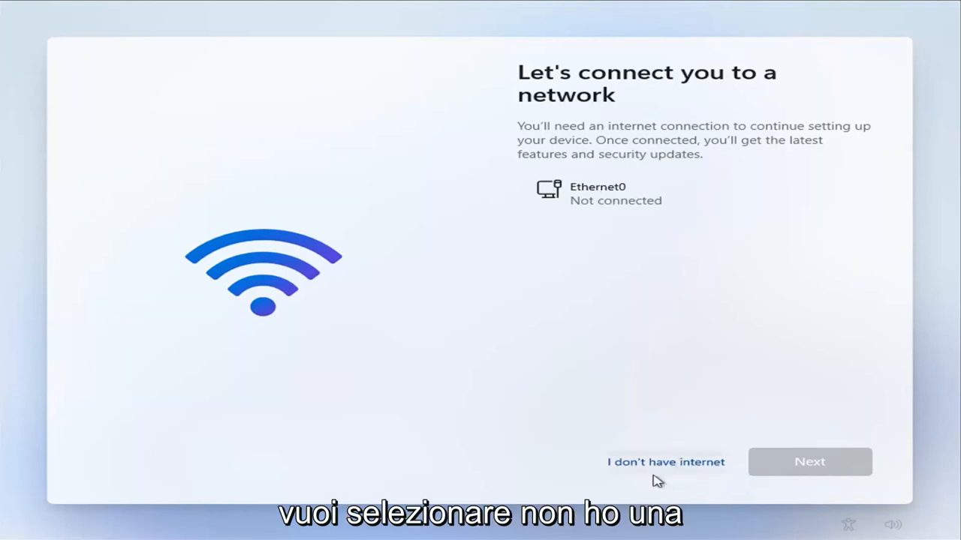
pyautogui.moveTo(693, 473)
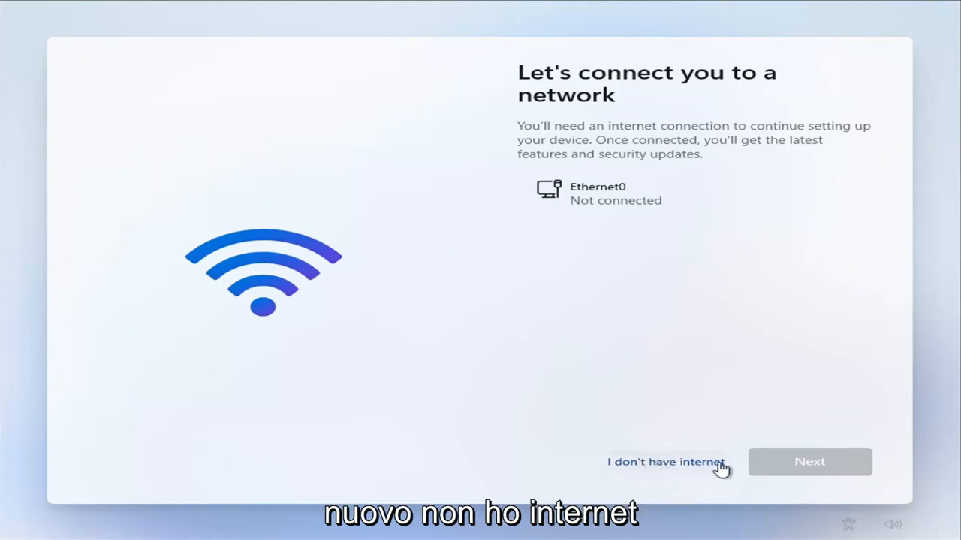
# Choose 'Continue with limited setup' to proceed without an internet connection
pyautogui.click(665, 462)
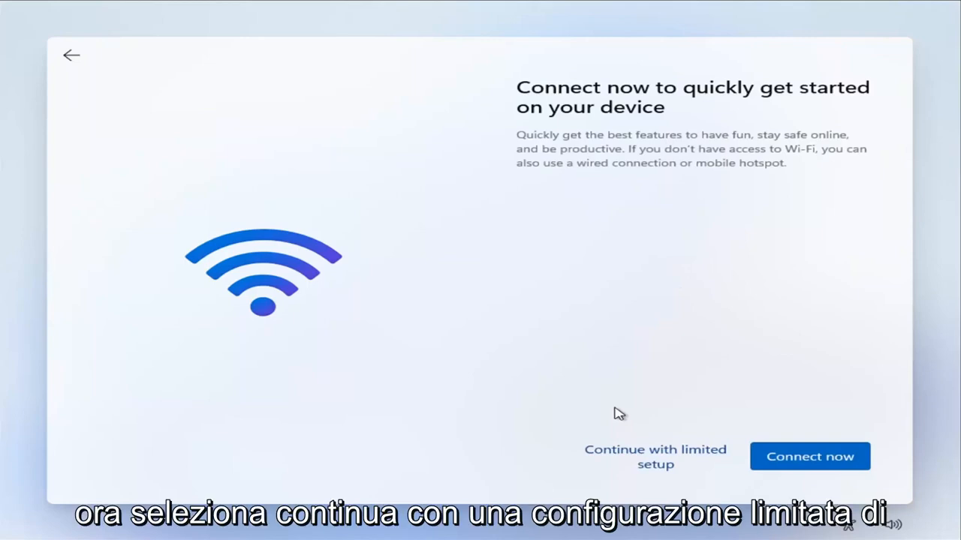
pyautogui.moveTo(807, 143)
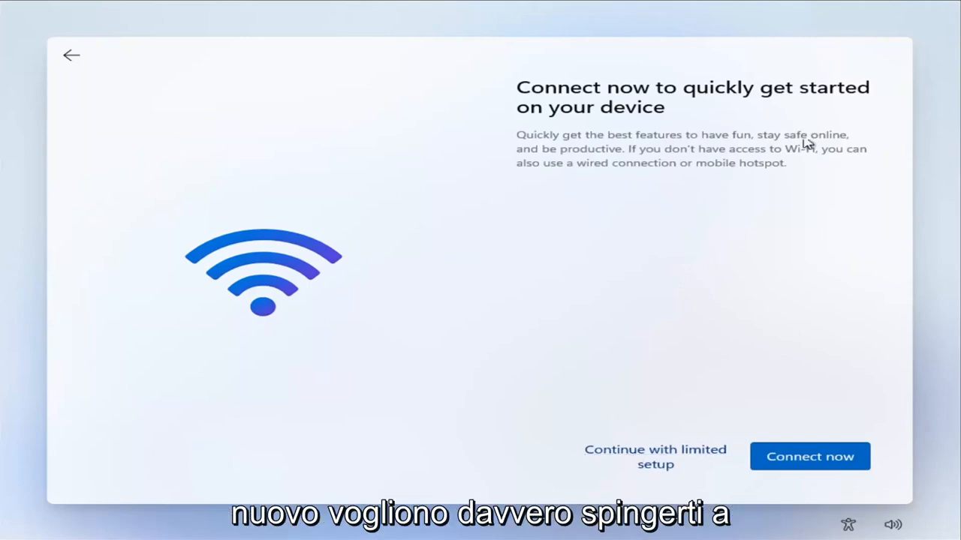
pyautogui.moveTo(738, 195)
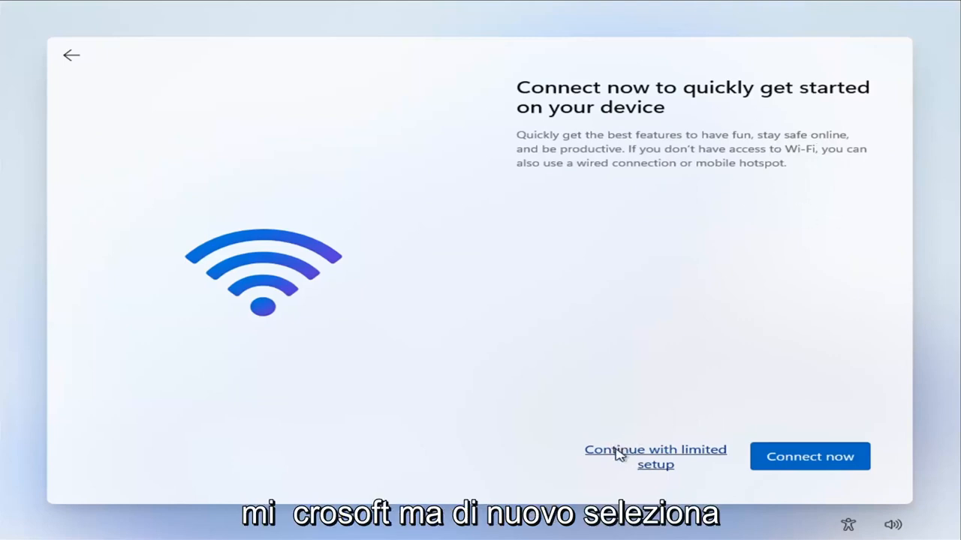
pyautogui.moveTo(668, 473)
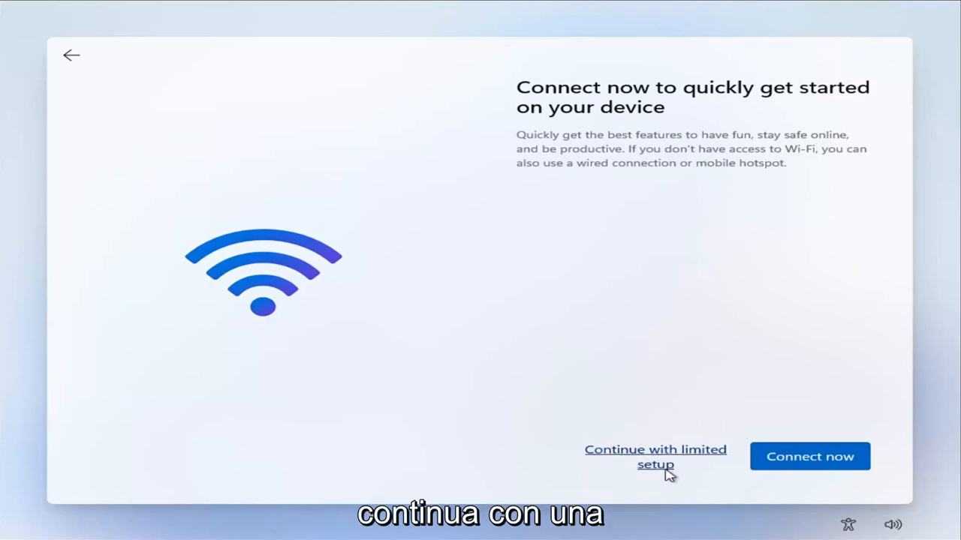
pyautogui.click(654, 457)
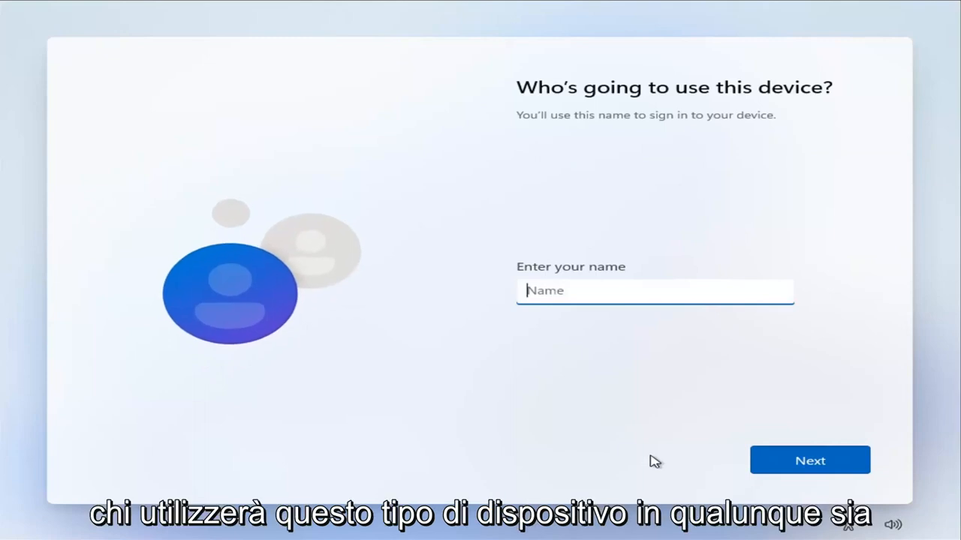
# Name the local account MDTechVideos and pass the password step
pyautogui.write('MD')
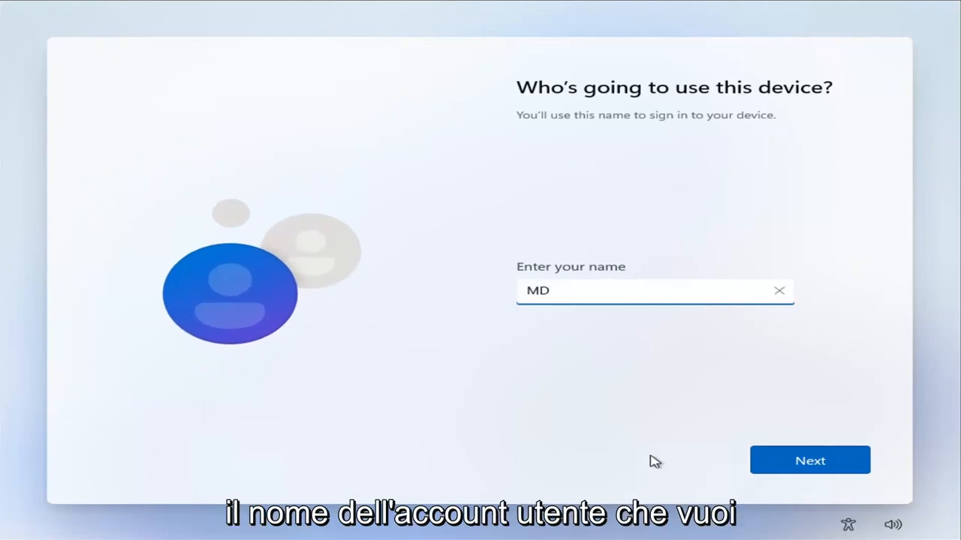
pyautogui.write('TechVi')
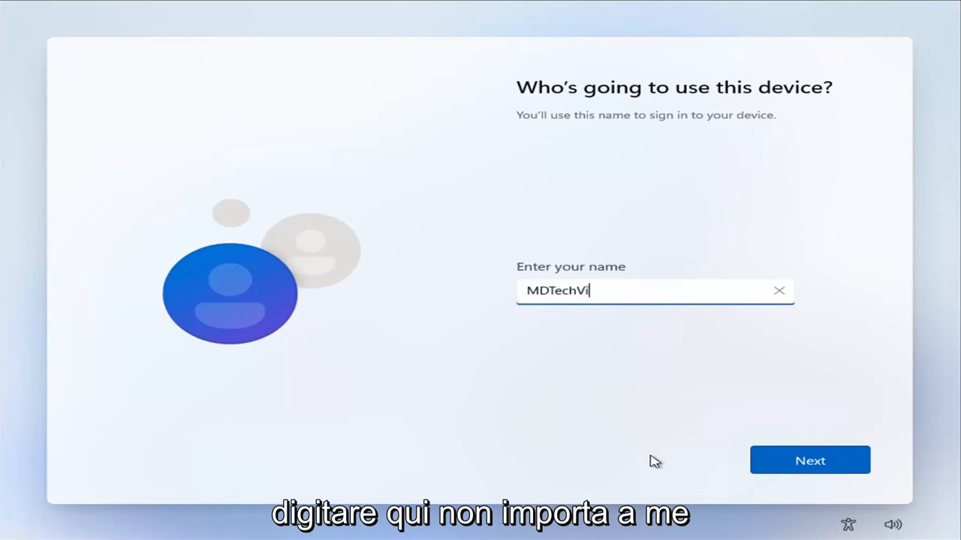
pyautogui.write('deos')
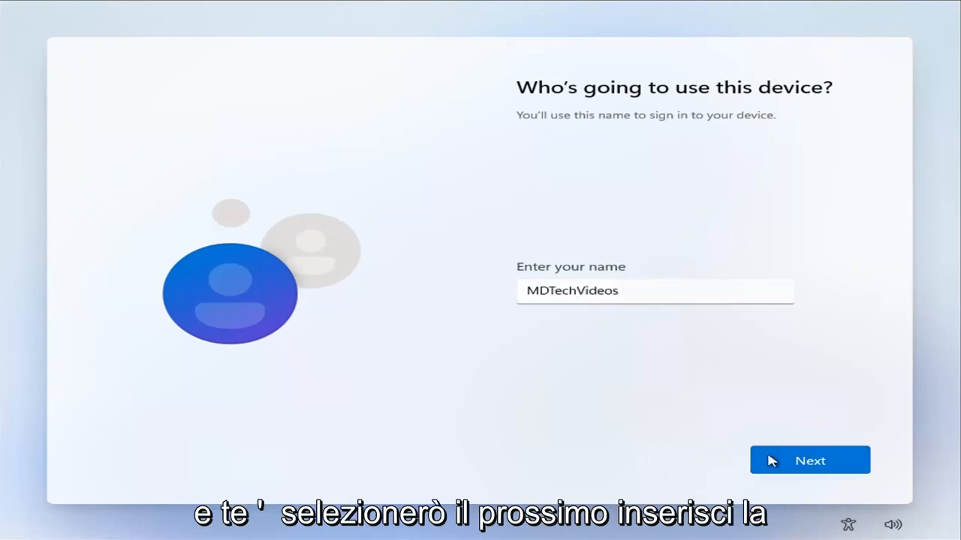
pyautogui.click(809, 459)
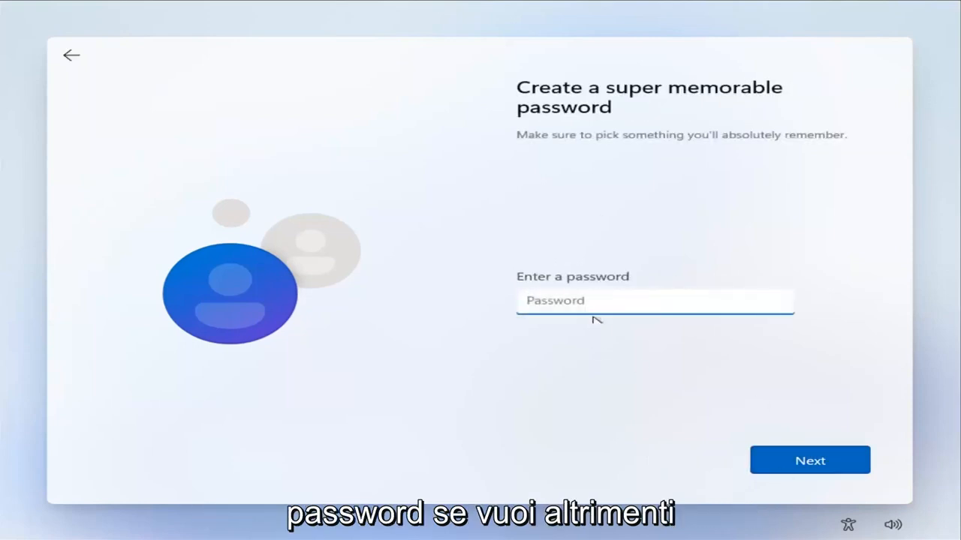
pyautogui.click(809, 459)
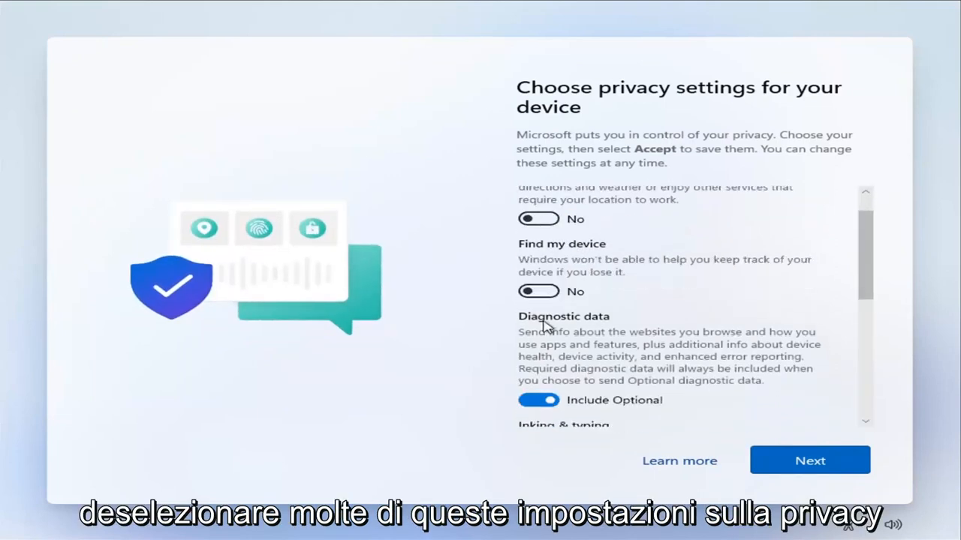
# Switch the privacy toggles to No, including Tailored experiences
pyautogui.scroll(-3)
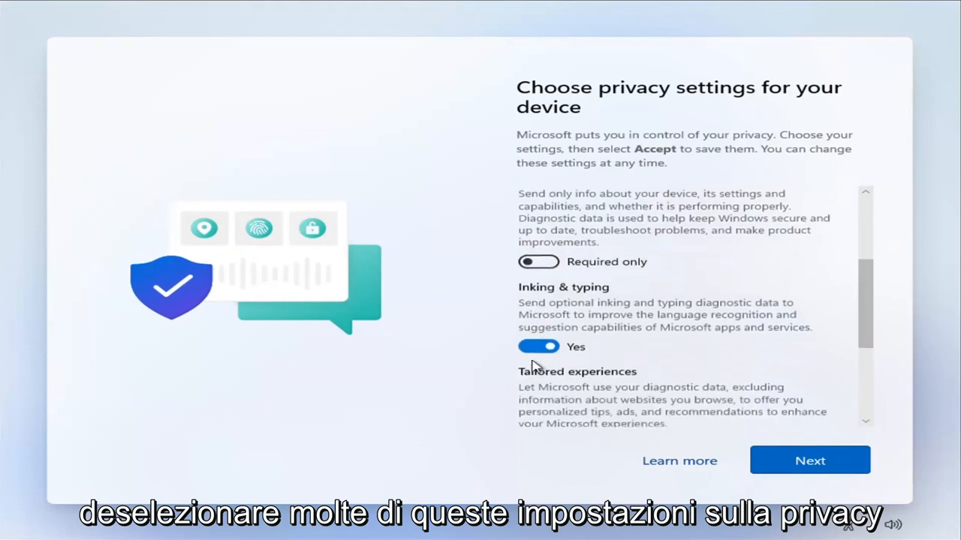
pyautogui.scroll(-3)
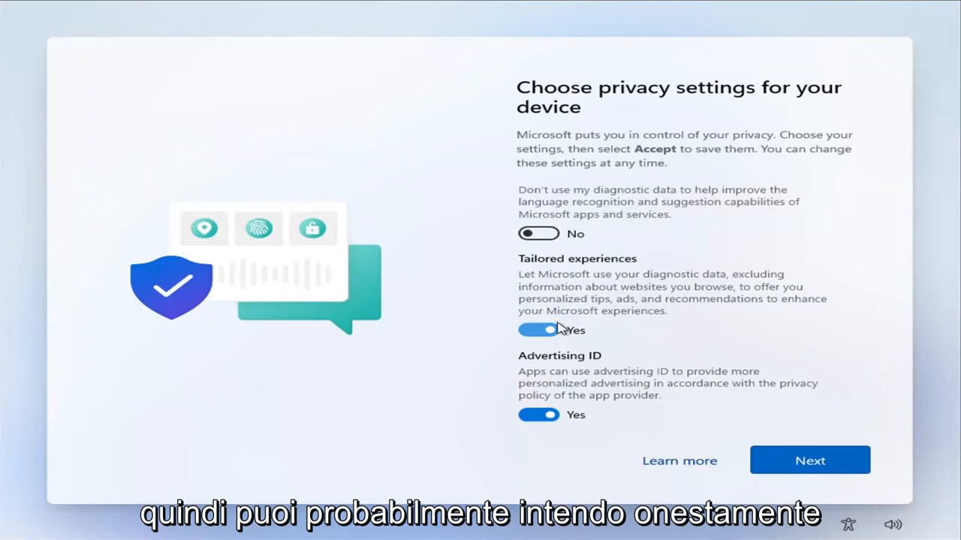
pyautogui.click(538, 330)
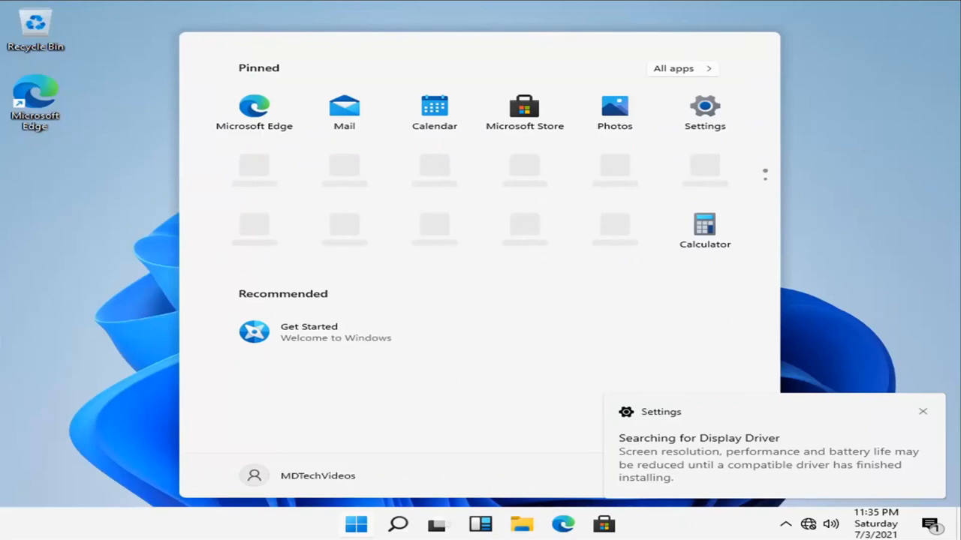
# Dismiss the 'Searching for Display Driver' toast and close the Start menu
pyautogui.click(922, 411)
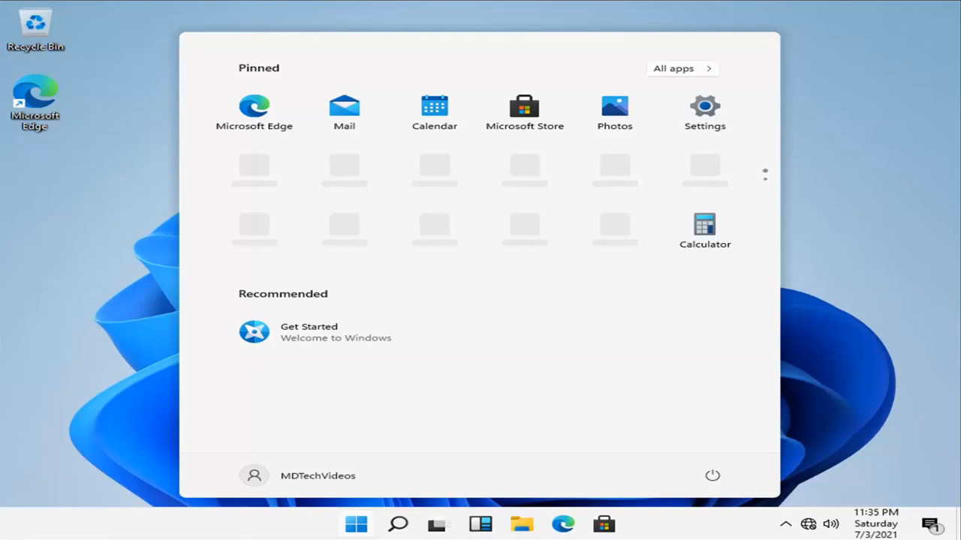
pyautogui.click(355, 524)
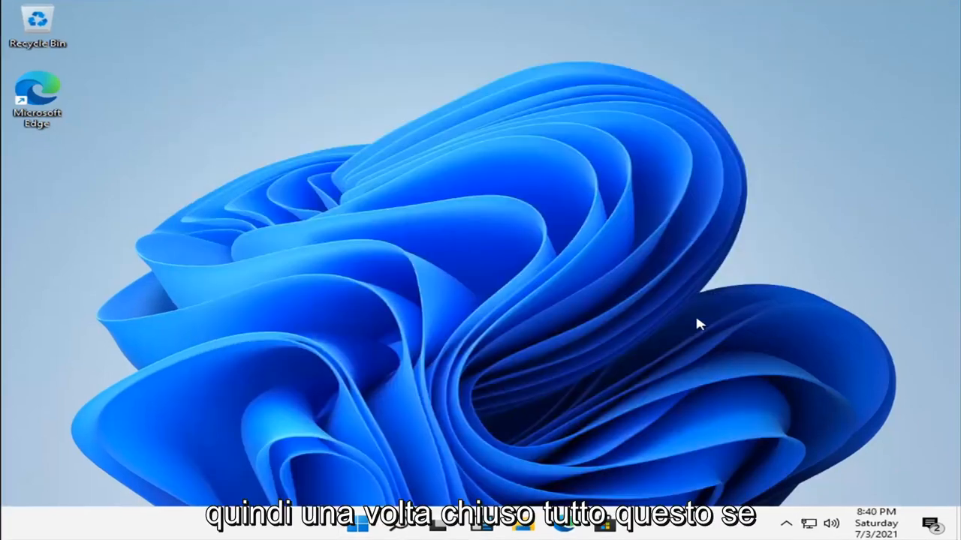
pyautogui.moveTo(473, 165)
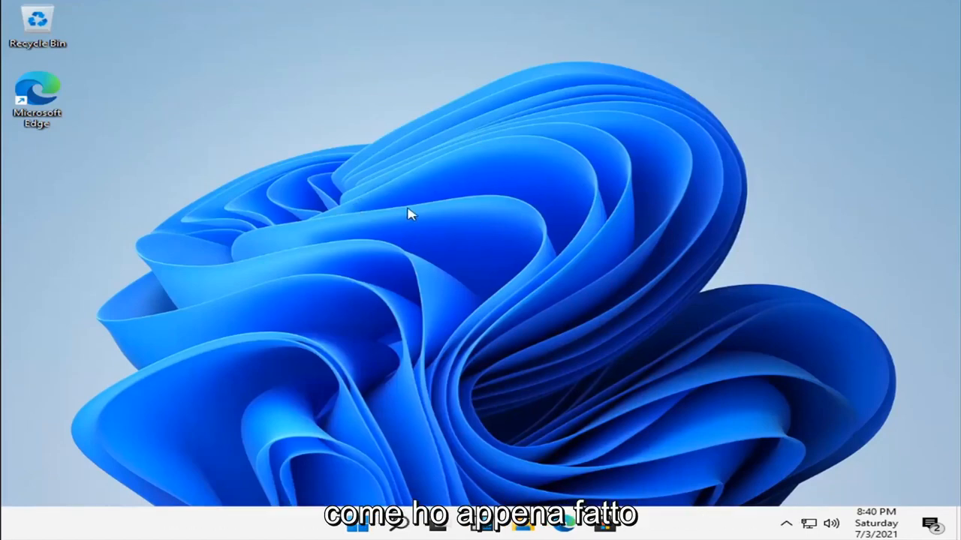
pyautogui.moveTo(552, 192)
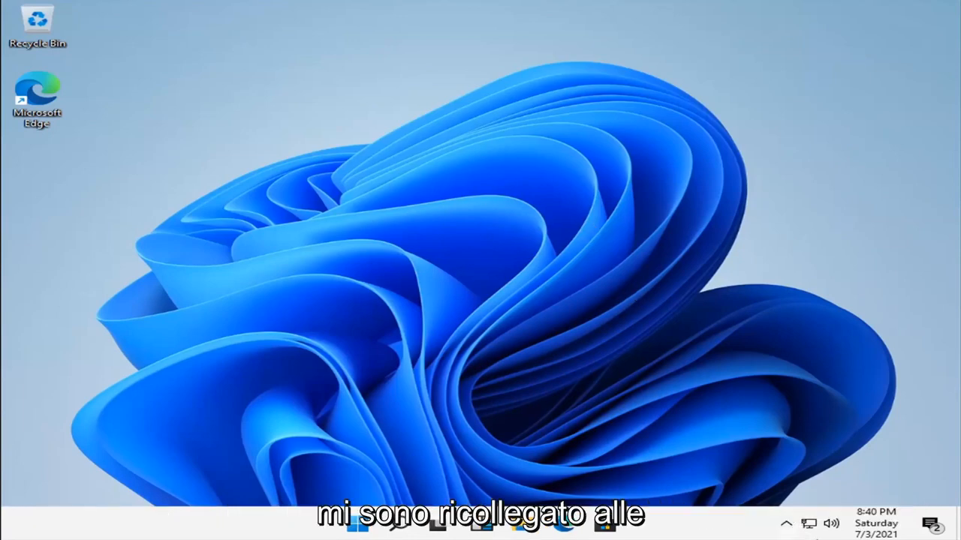
# Show the network flyout confirming the machine is connected again
pyautogui.click(809, 522)
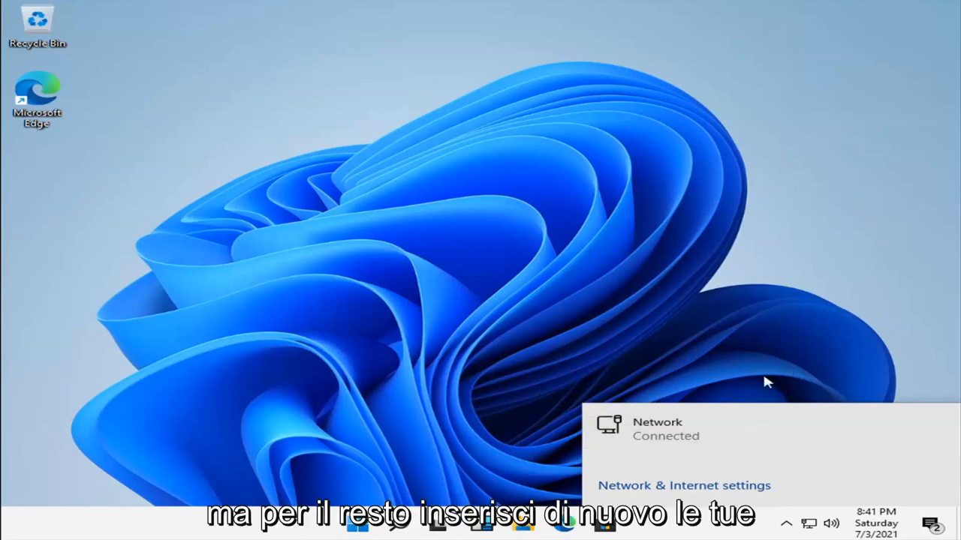
pyautogui.click(683, 486)
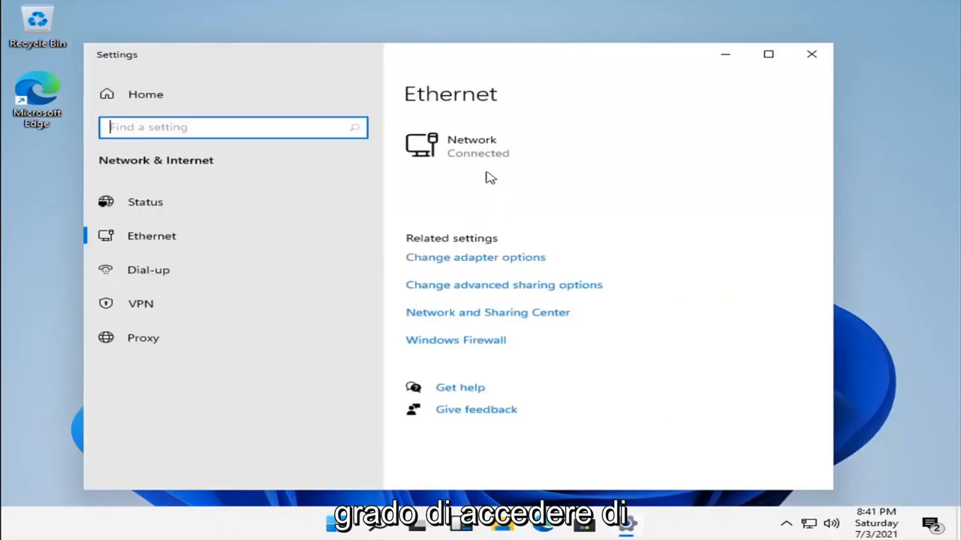
pyautogui.click(472, 145)
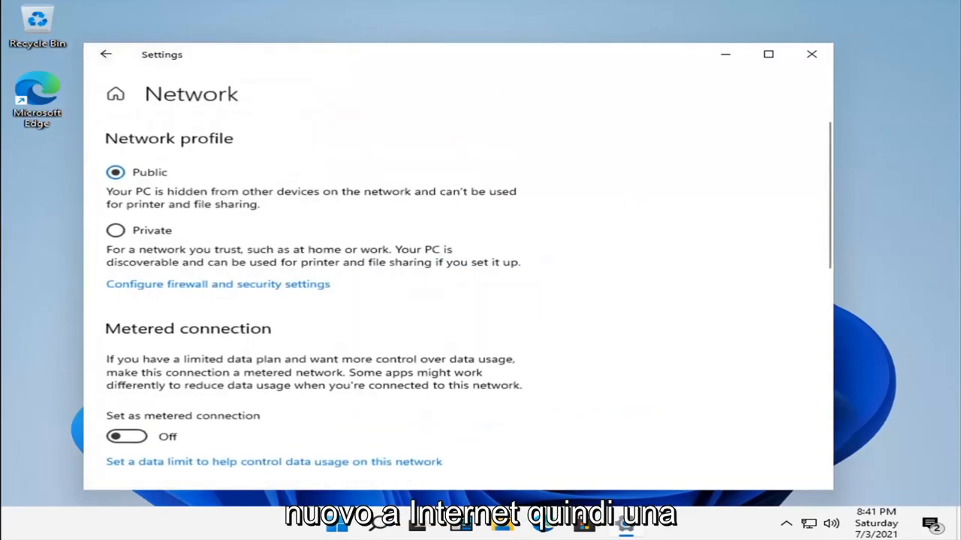
pyautogui.click(811, 54)
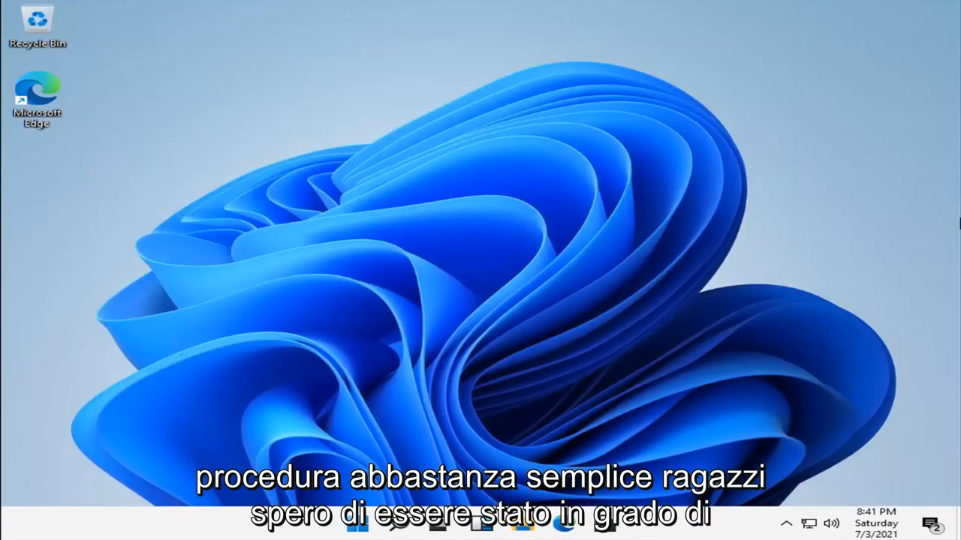